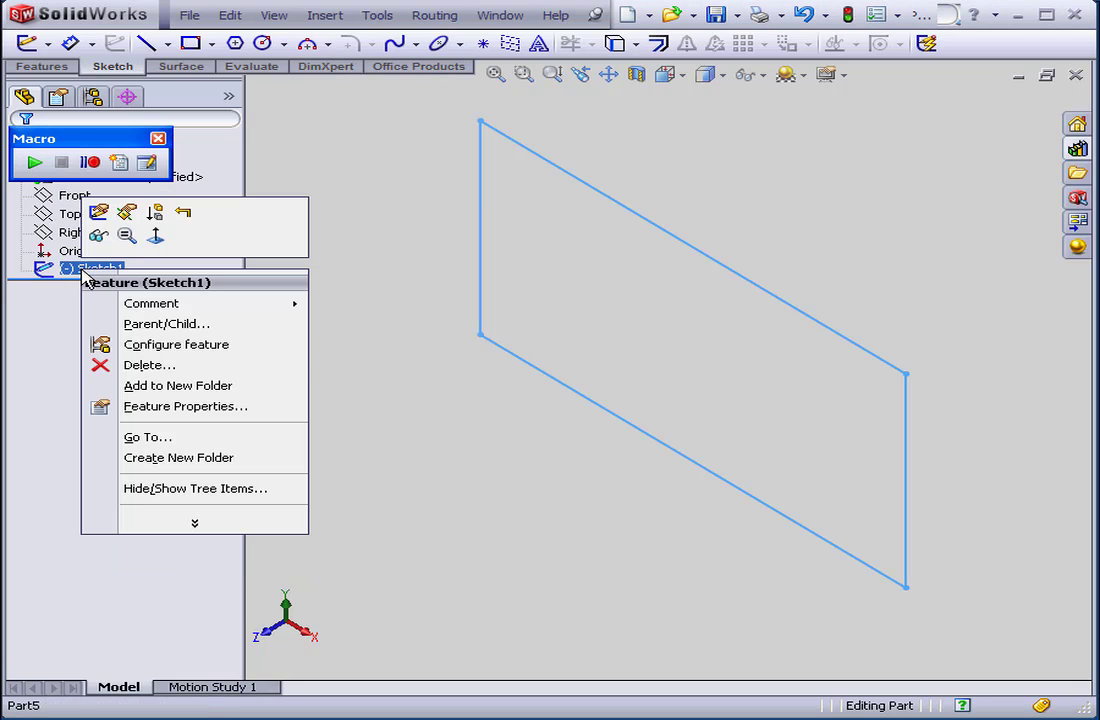
# - Delete Sketch1 from the part, leaving only the default planes and origin
pyautogui.click(148, 364)
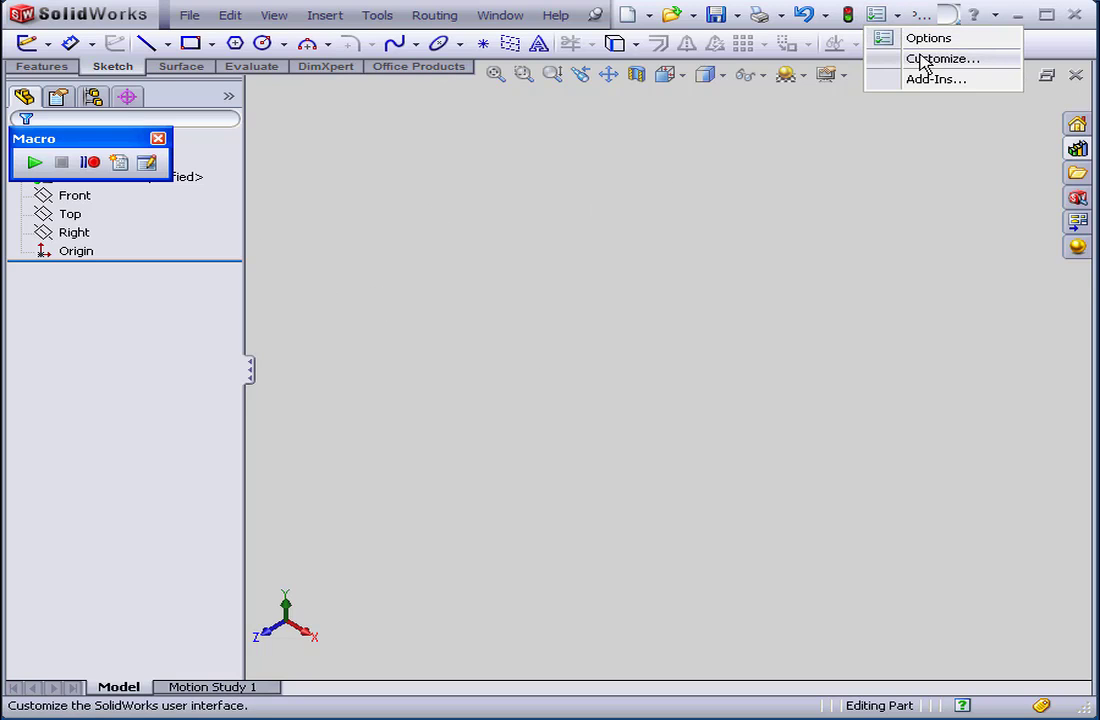
# - Start a New Macro Button from the Macro category of the Customize Commands list
pyautogui.click(940, 58)
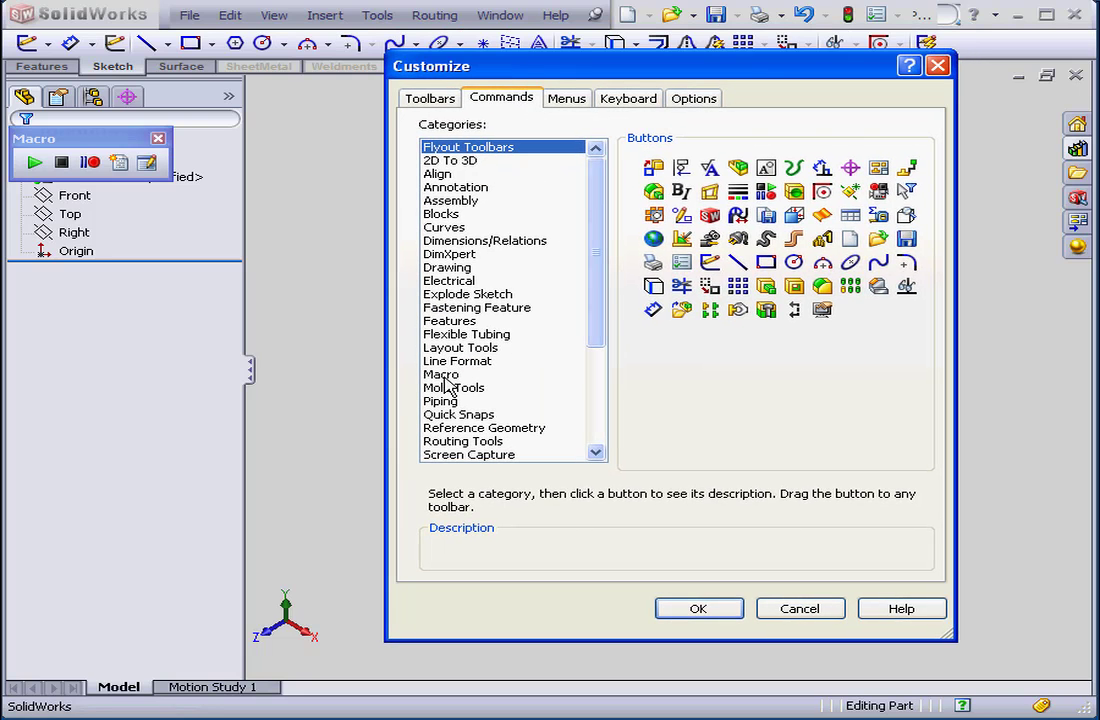
pyautogui.click(440, 374)
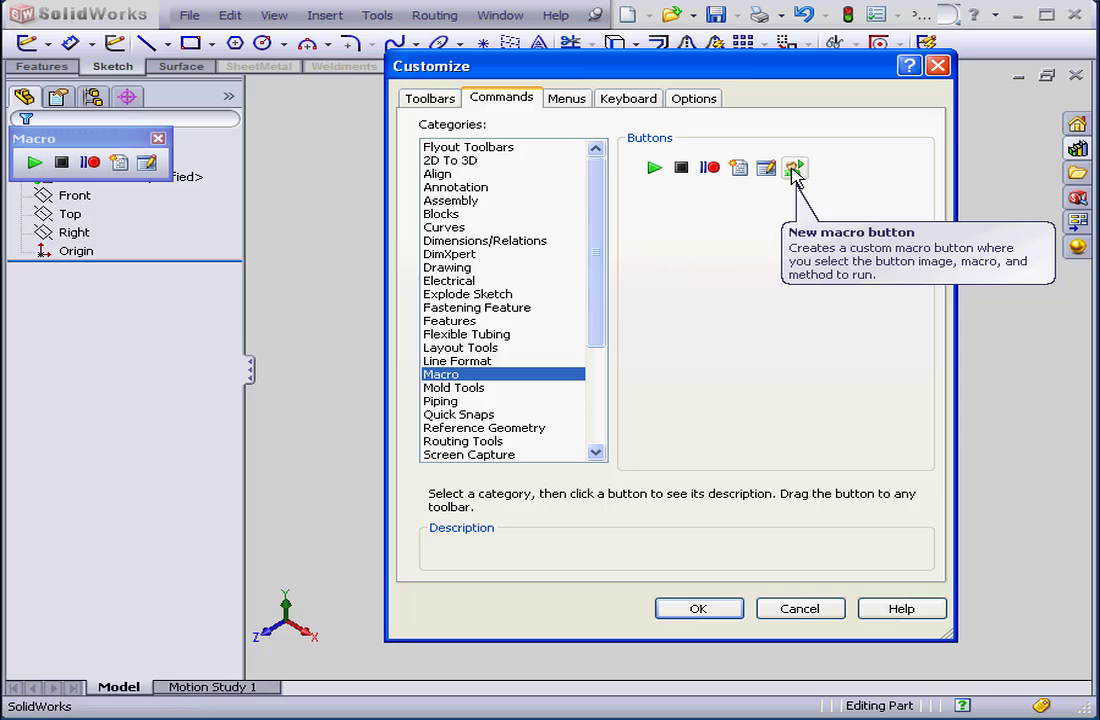
pyautogui.click(792, 168)
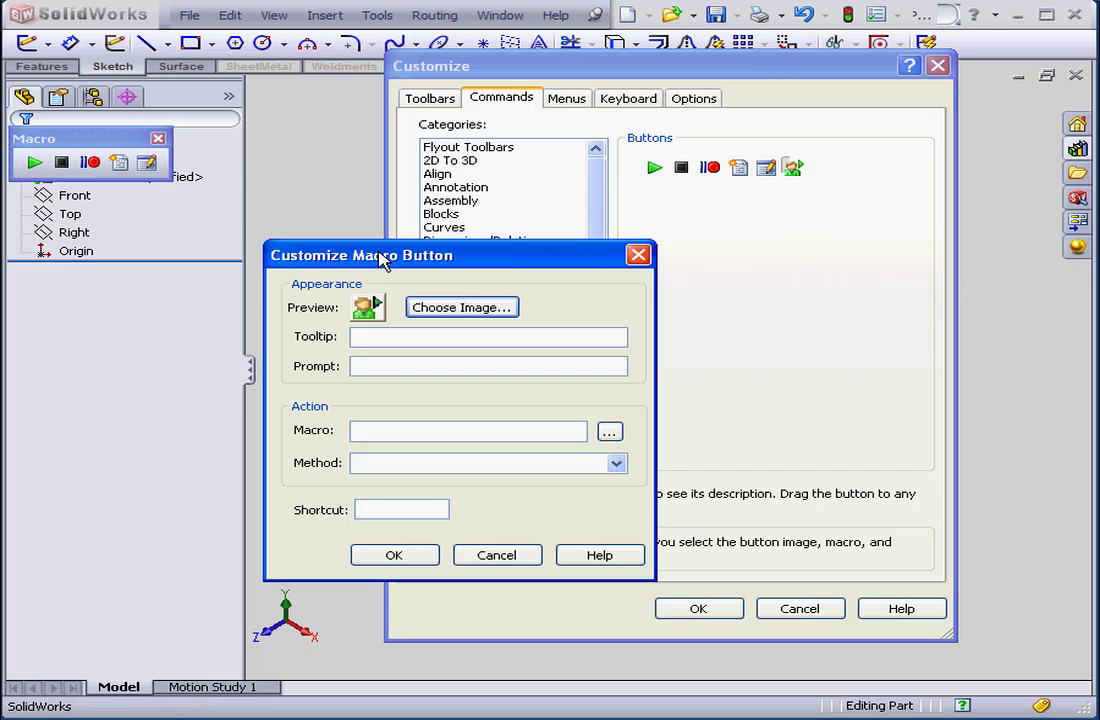
pyautogui.moveTo(372, 332)
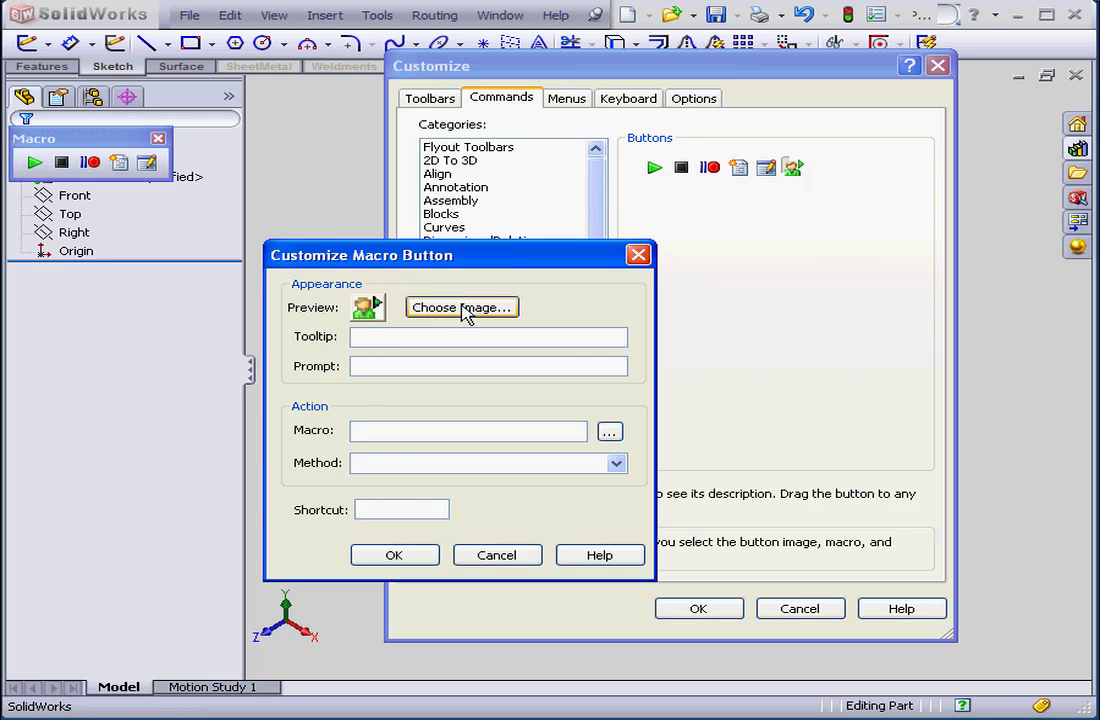
# - Enter 'My Tip' as the tooltip and 'My Promt' as the prompt
pyautogui.write('My T')
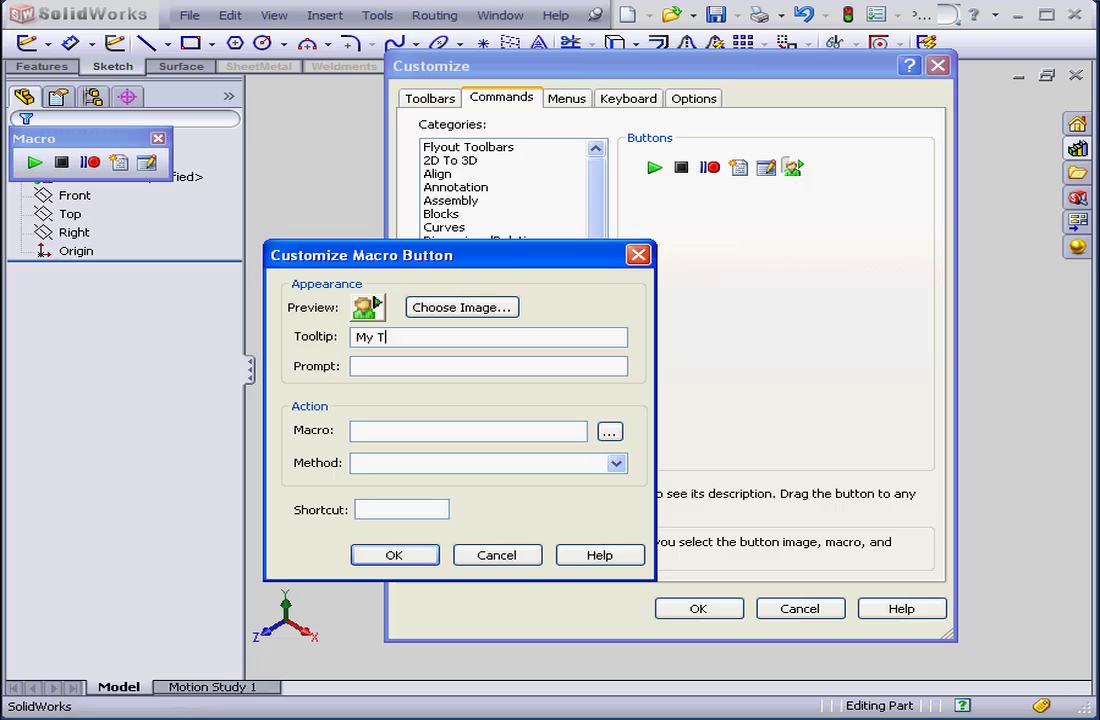
pyautogui.write('ip')
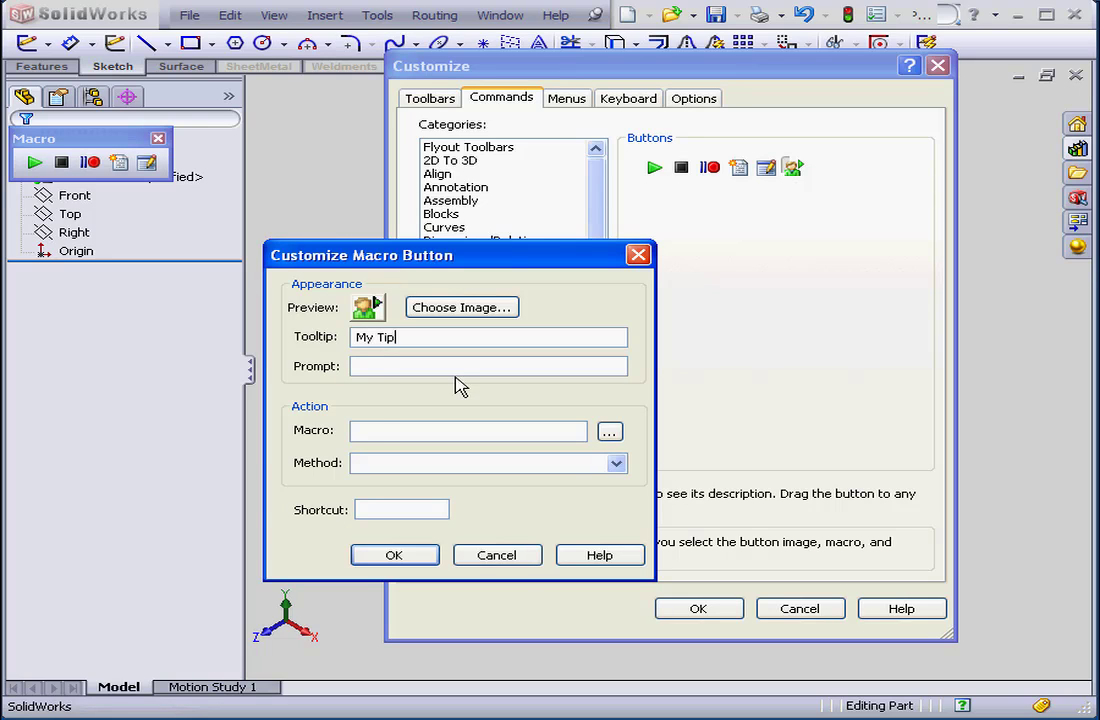
pyautogui.write('M')
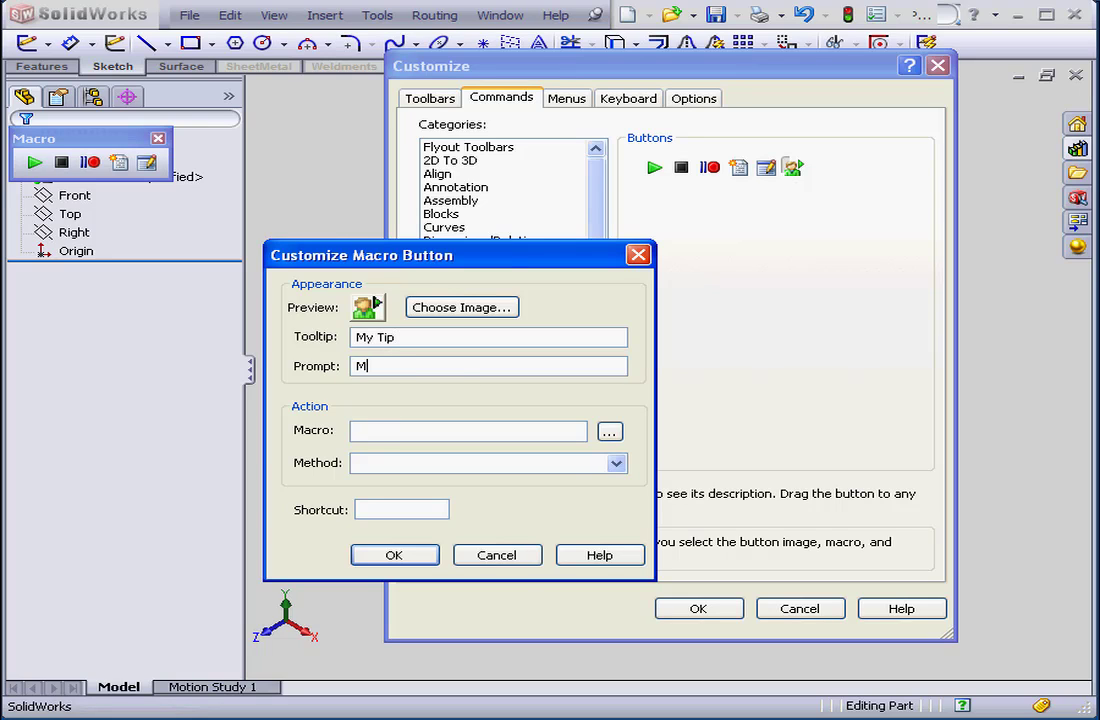
pyautogui.write('y Promt')
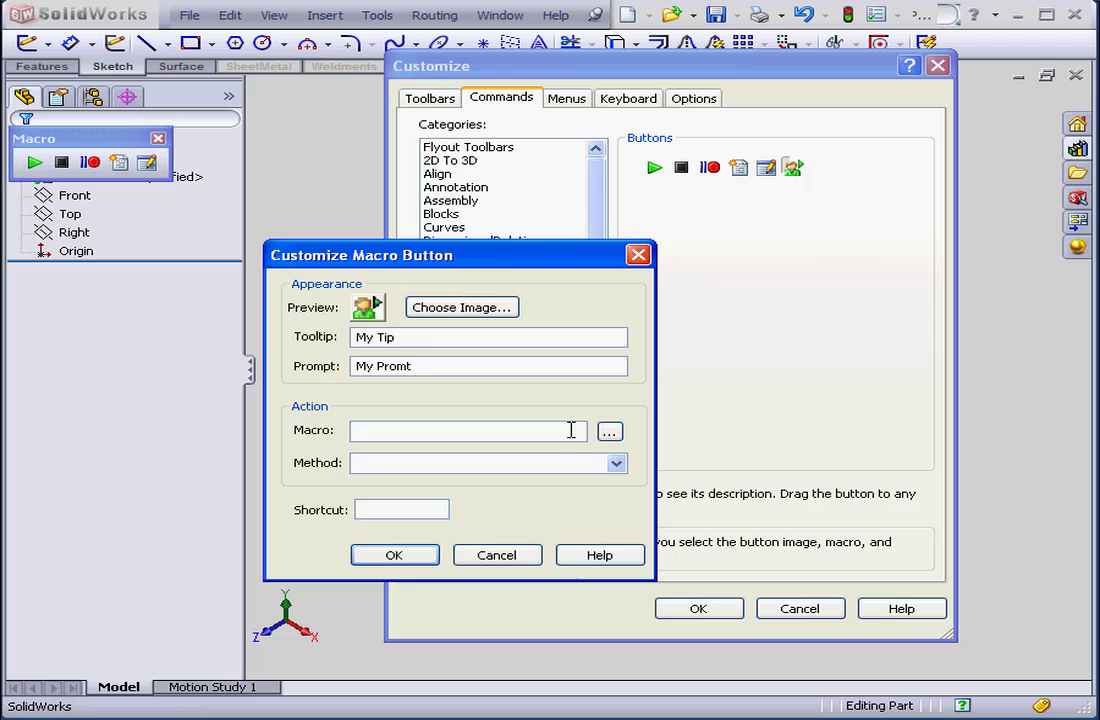
# - Browse to Macro1.swp and link it as the button's macro
pyautogui.click(608, 432)
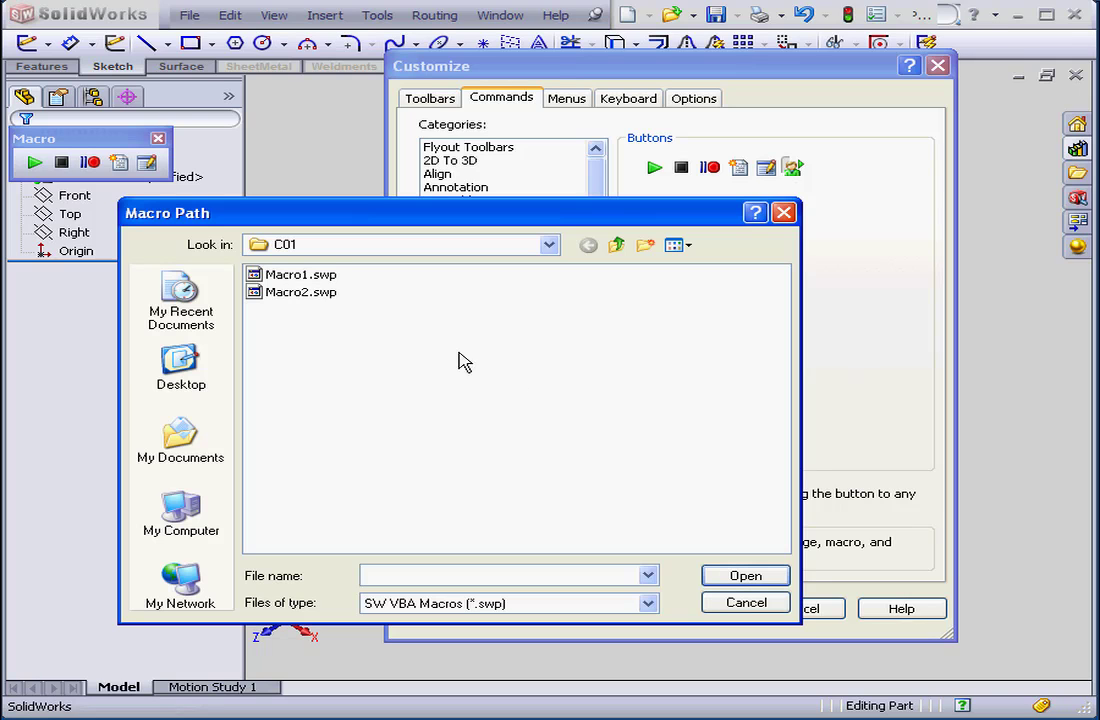
pyautogui.click(300, 274)
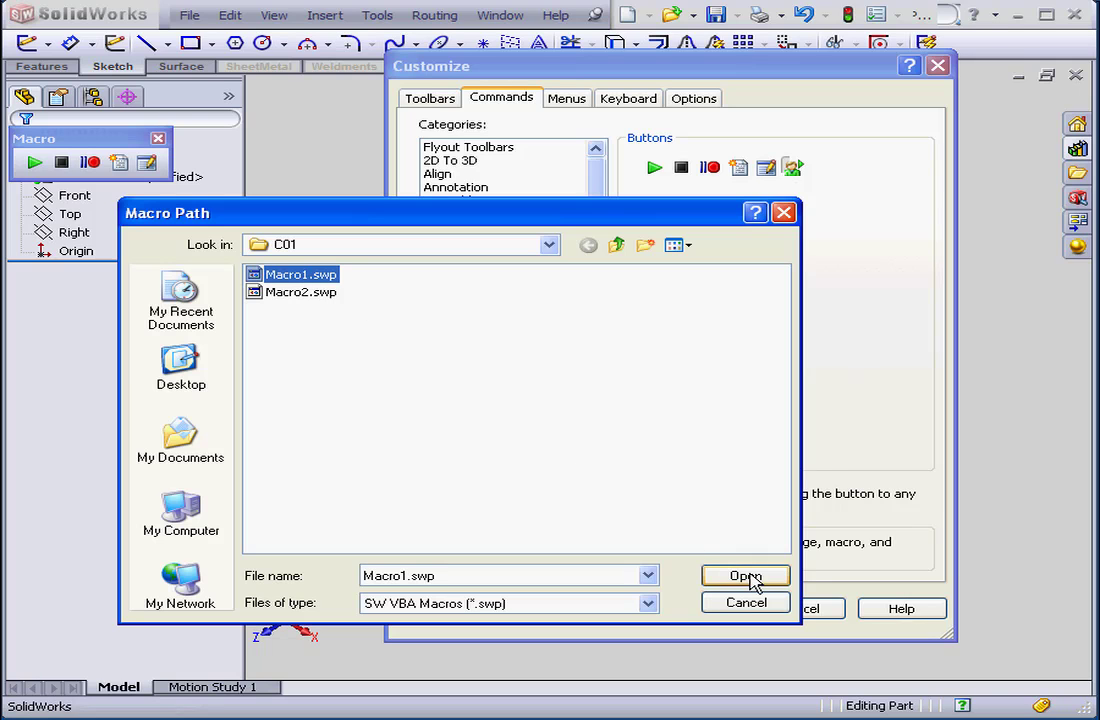
pyautogui.click(744, 576)
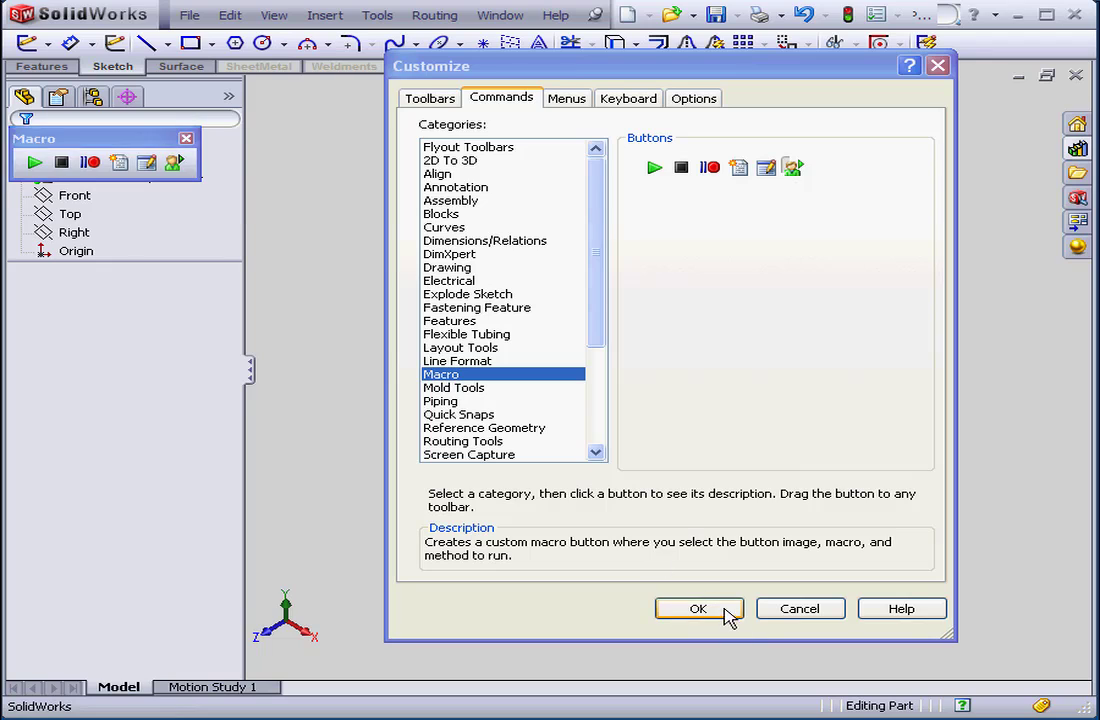
# - Confirm the Customize dialog so the Macro toolbar carries the new button
pyautogui.click(698, 608)
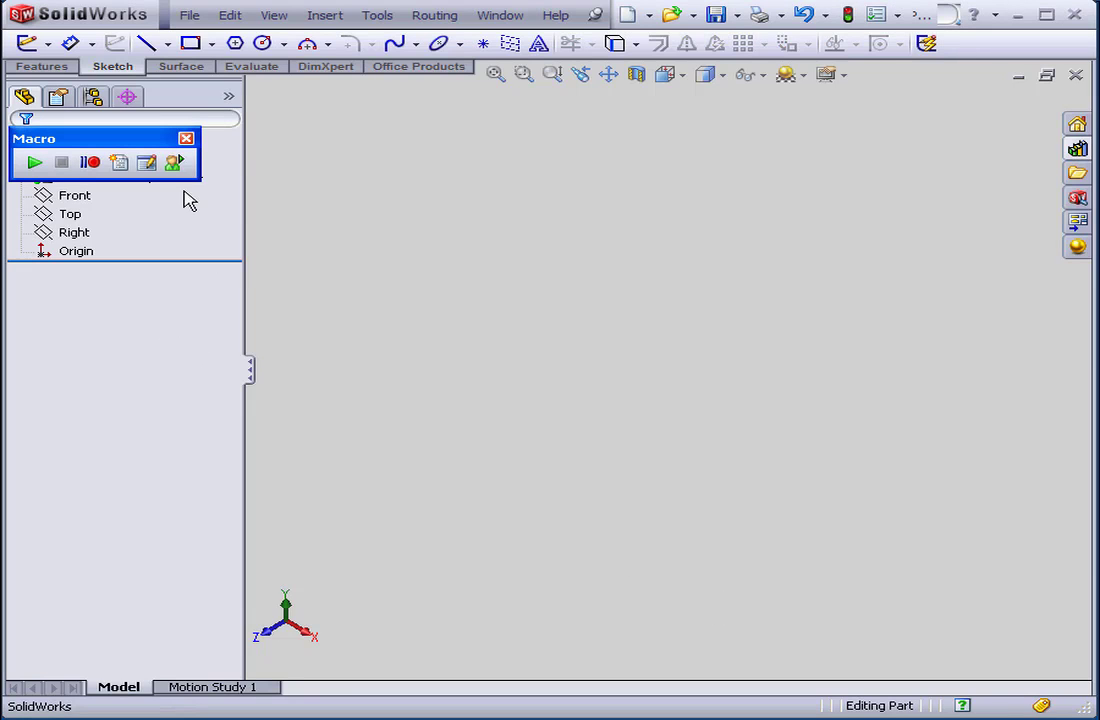
pyautogui.moveTo(174, 164)
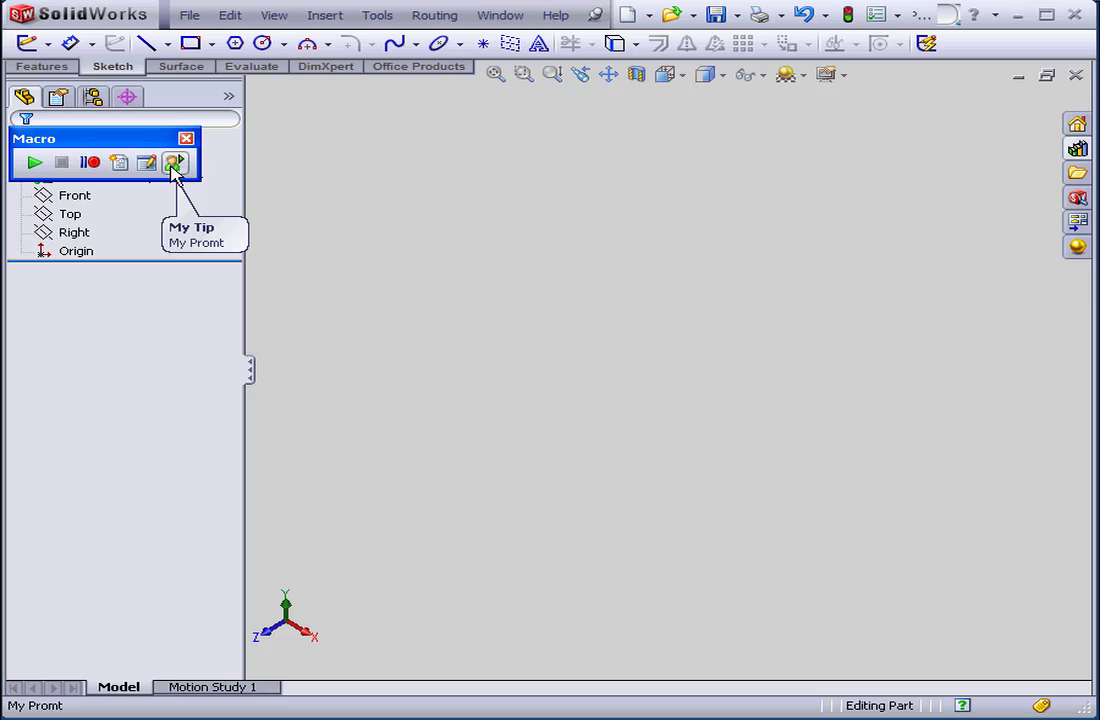
pyautogui.moveTo(172, 162)
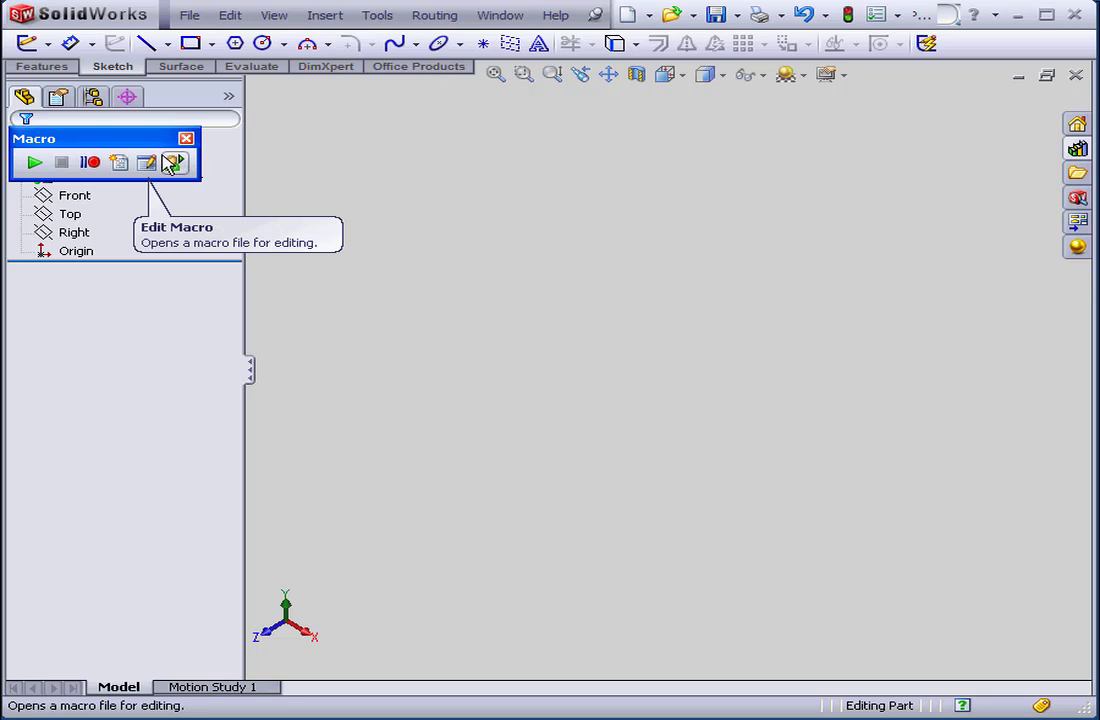